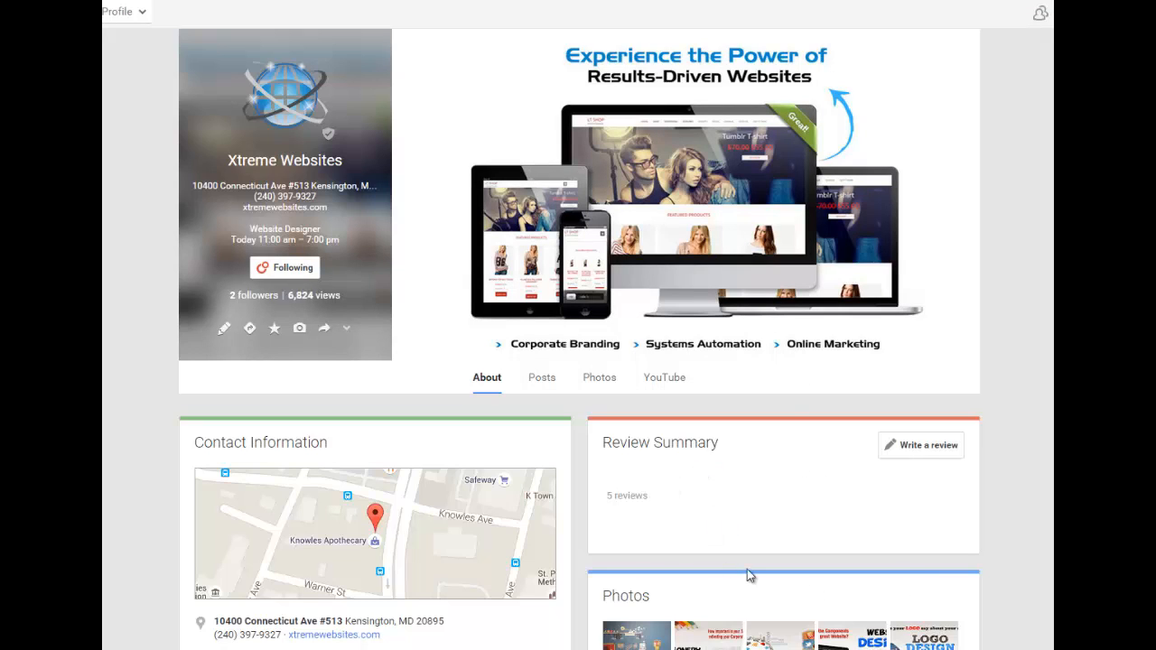
{"action": "mouse_move", "coordinate": [750, 499]}
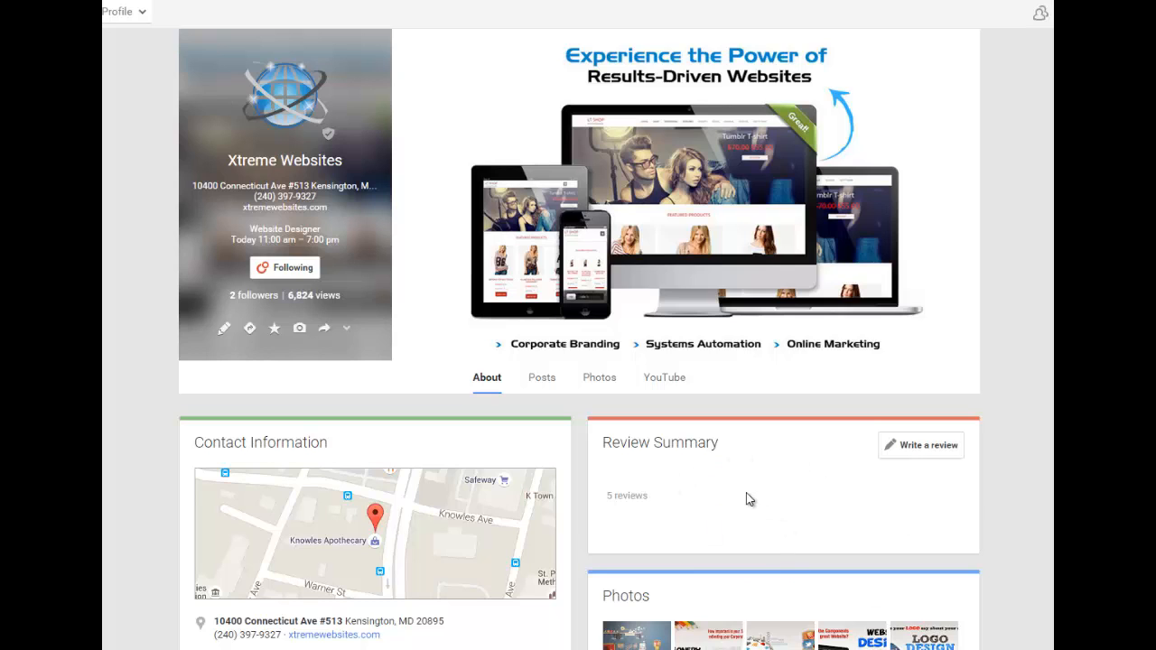
{"action": "mouse_move", "coordinate": [921, 444]}
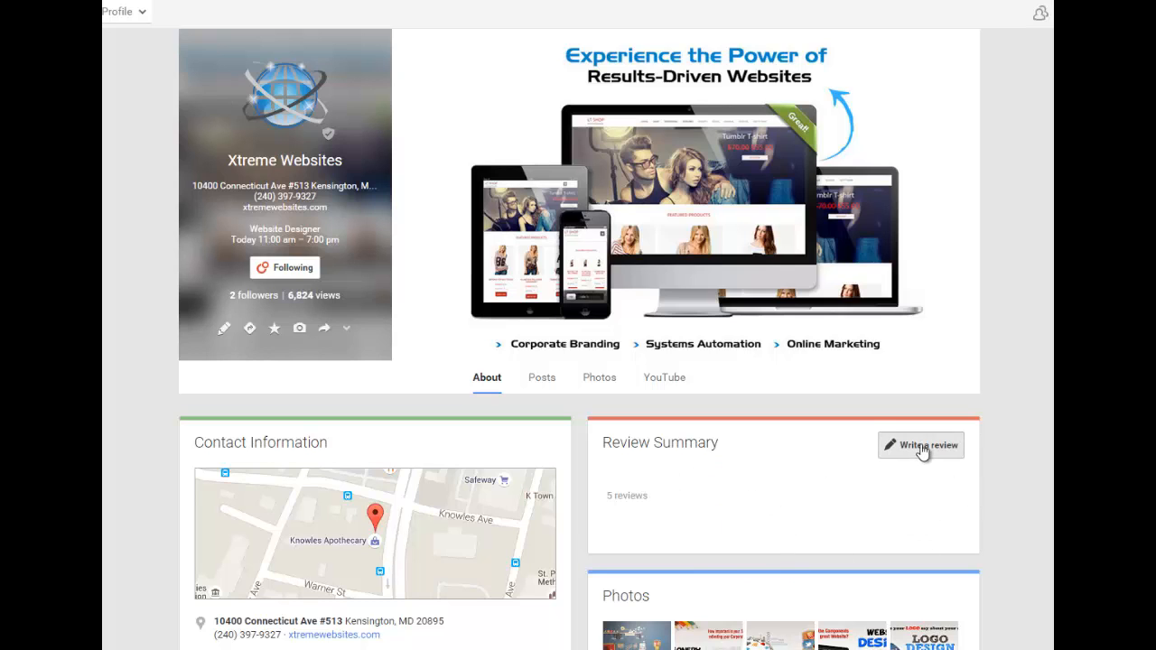
Step: Publish a five-star review reading 'text here' on the Xtreme Websites page
{"action": "left_click", "coordinate": [921, 444]}
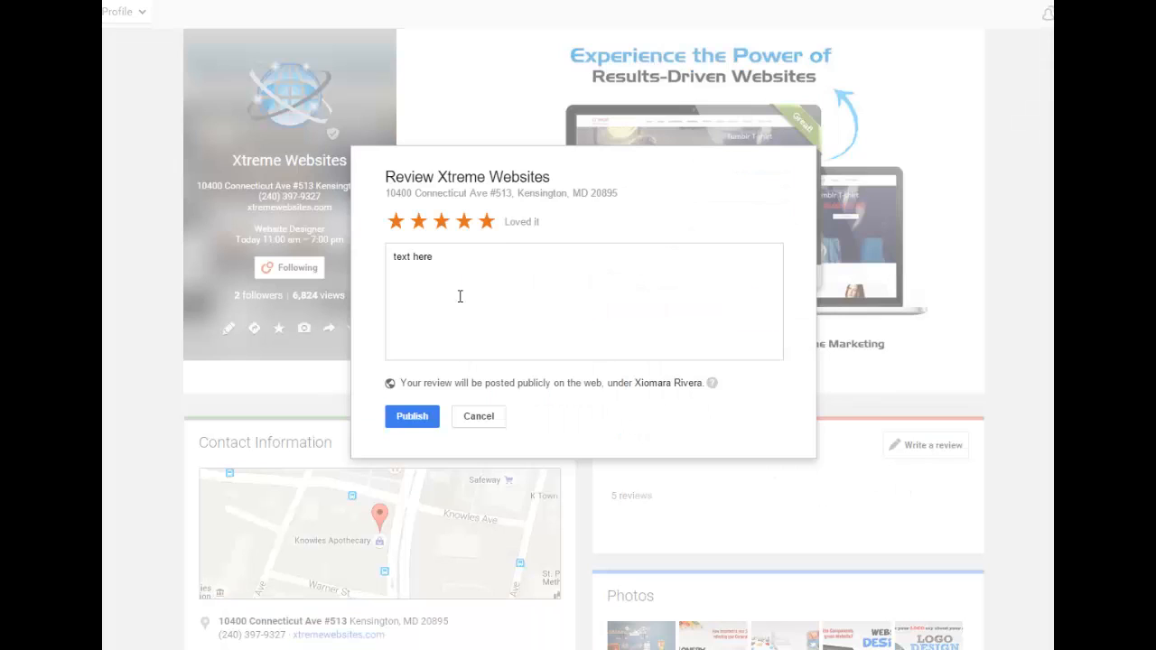
{"action": "mouse_move", "coordinate": [468, 286]}
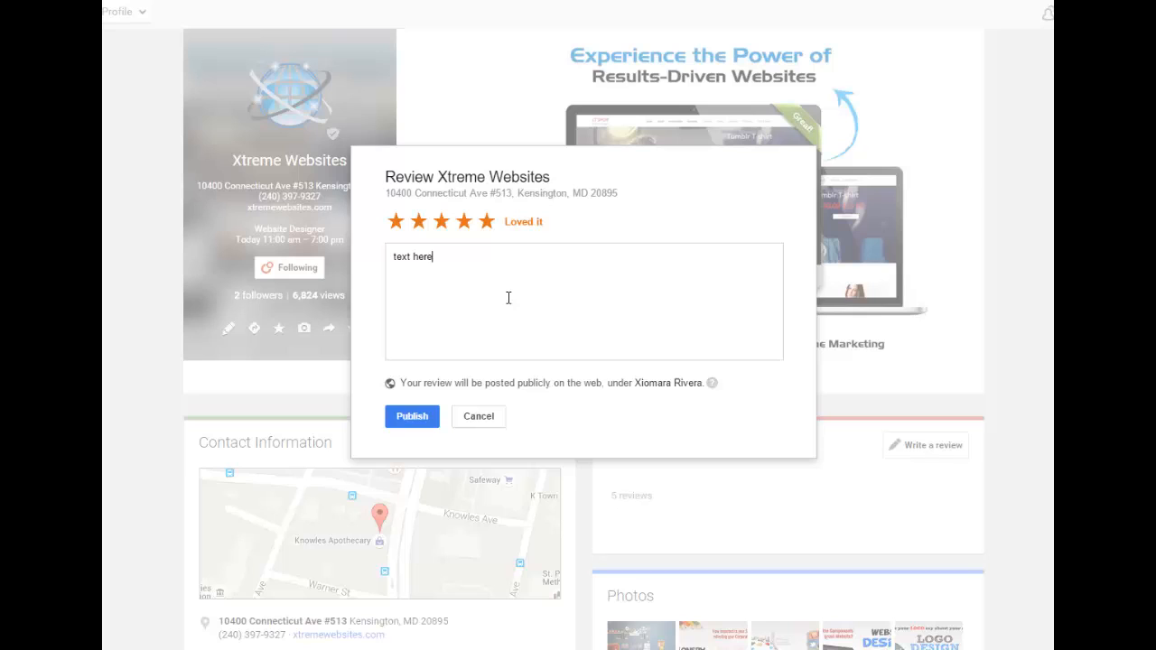
{"action": "mouse_move", "coordinate": [430, 415]}
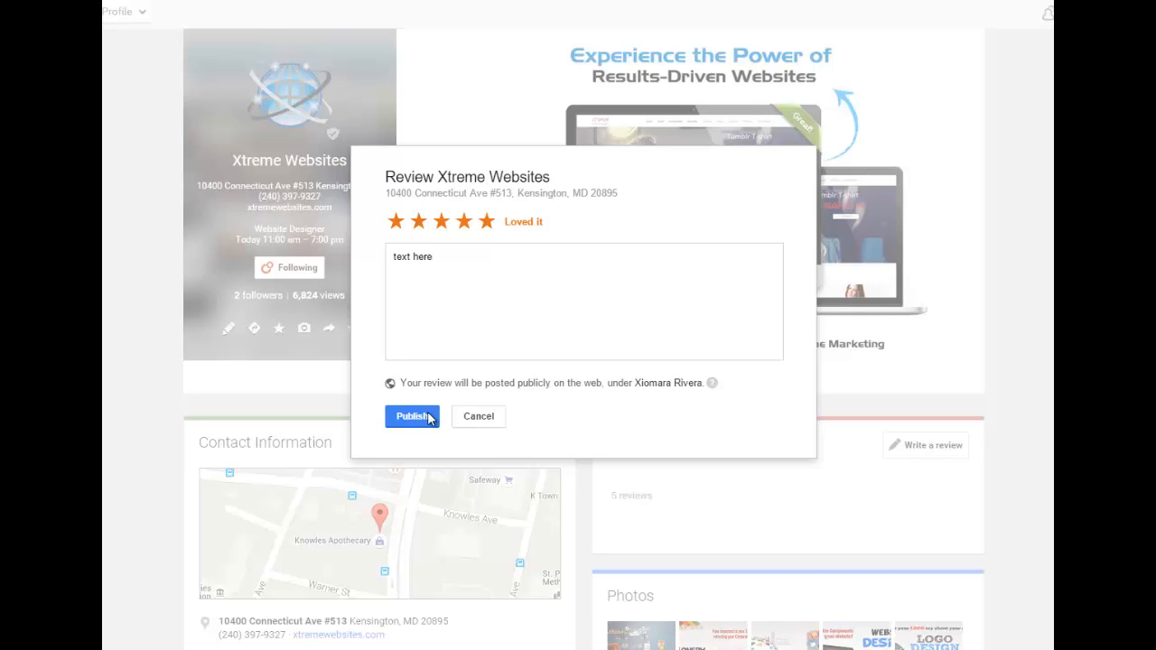
{"action": "left_click", "coordinate": [412, 416]}
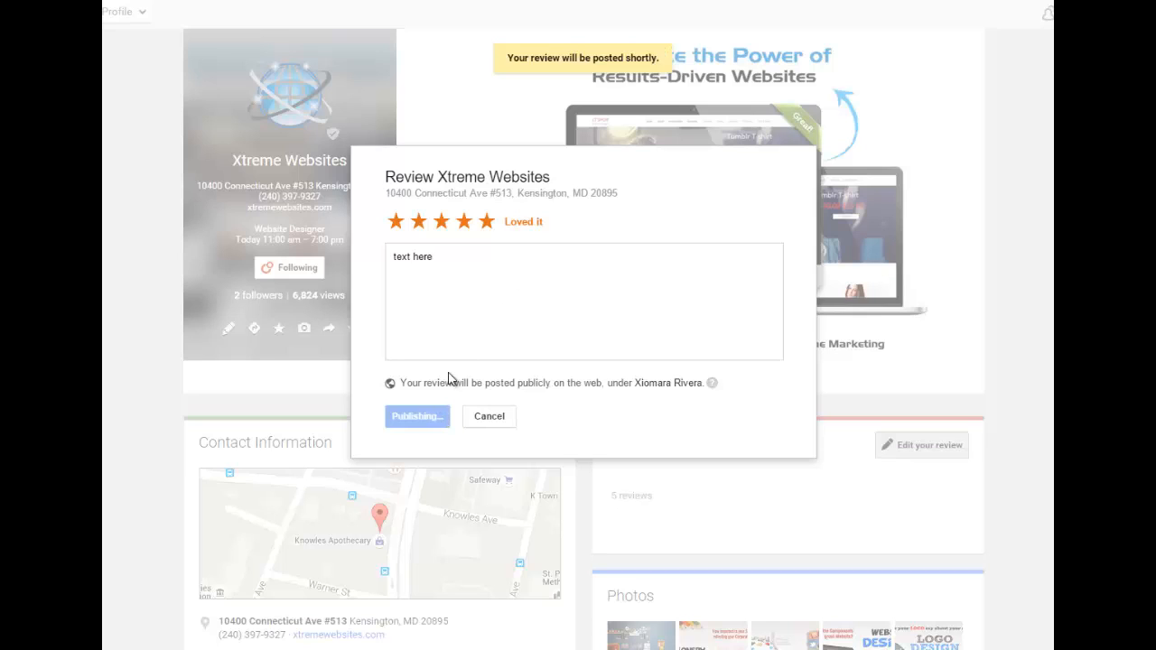
{"action": "left_click", "coordinate": [417, 415]}
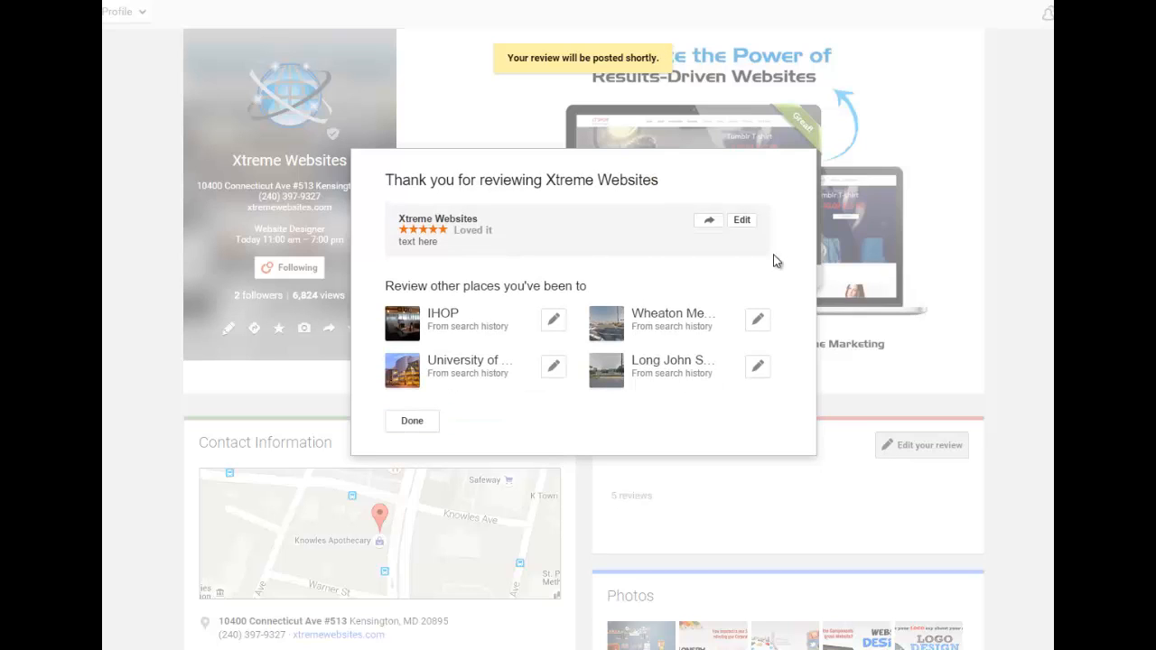